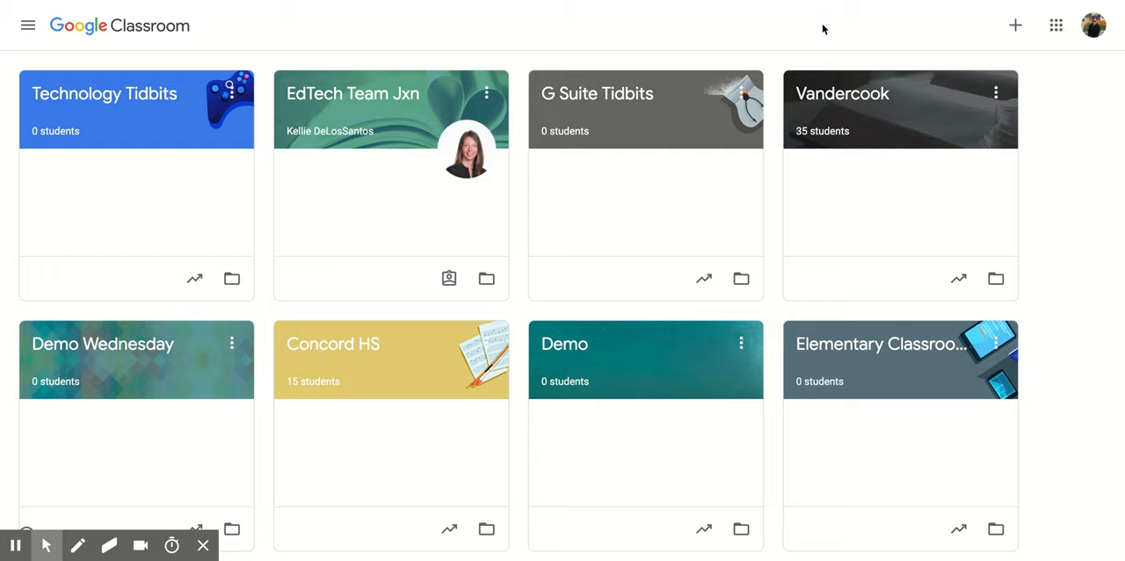
{"action": "mouse_move", "coordinate": [225, 49]}
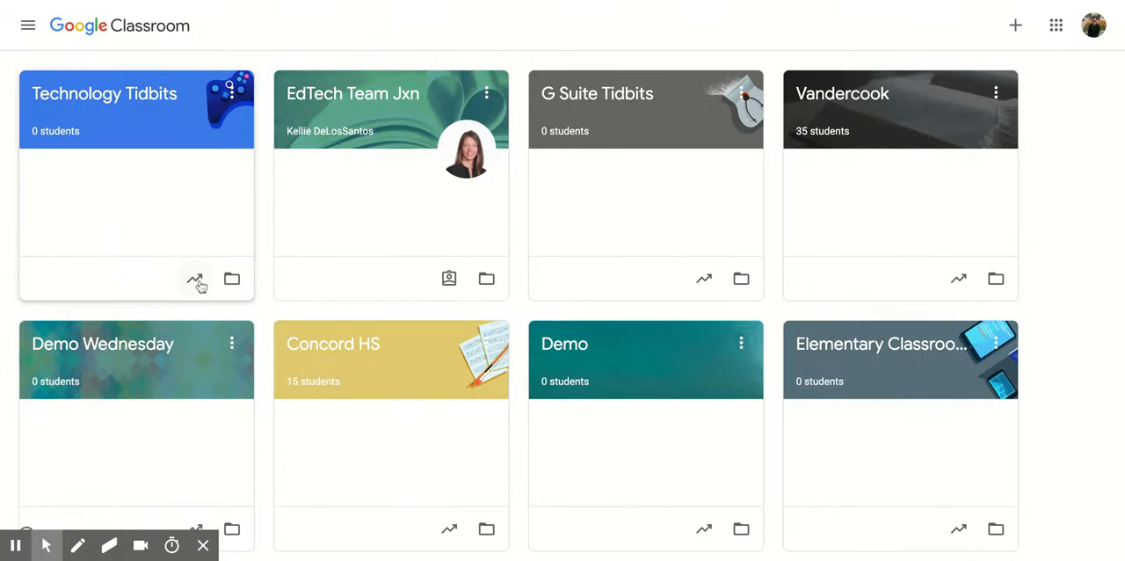
{"action": "mouse_move", "coordinate": [195, 280]}
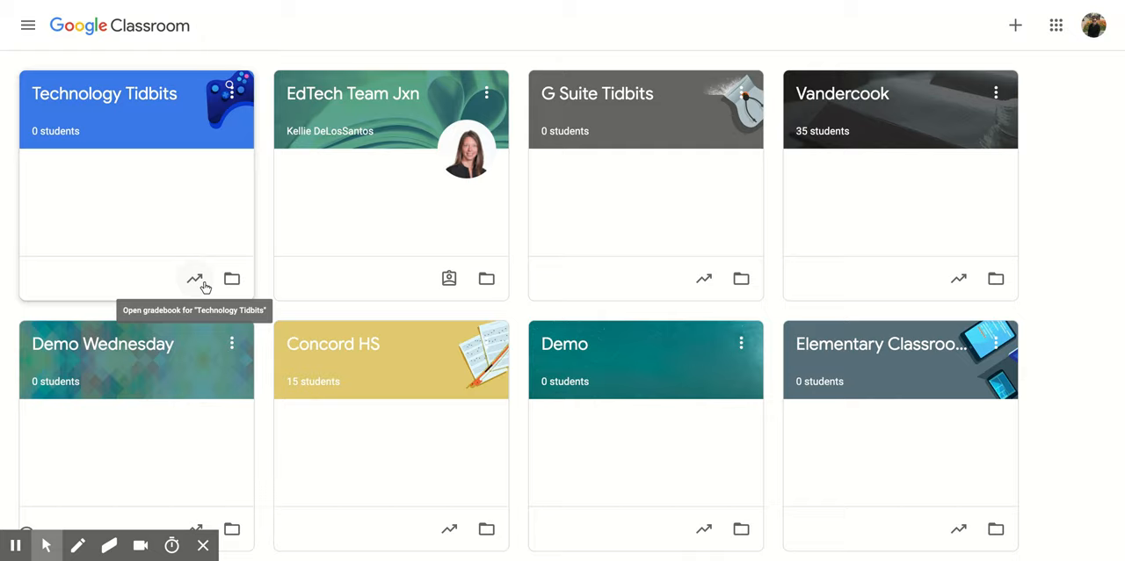
{"action": "mouse_move", "coordinate": [232, 278]}
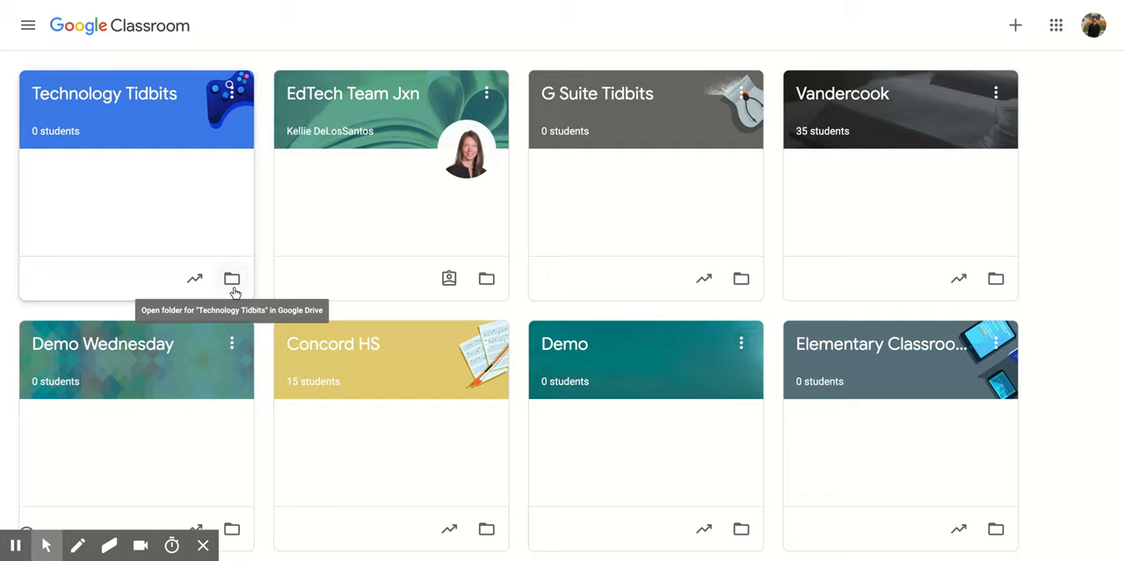
{"action": "mouse_move", "coordinate": [239, 253]}
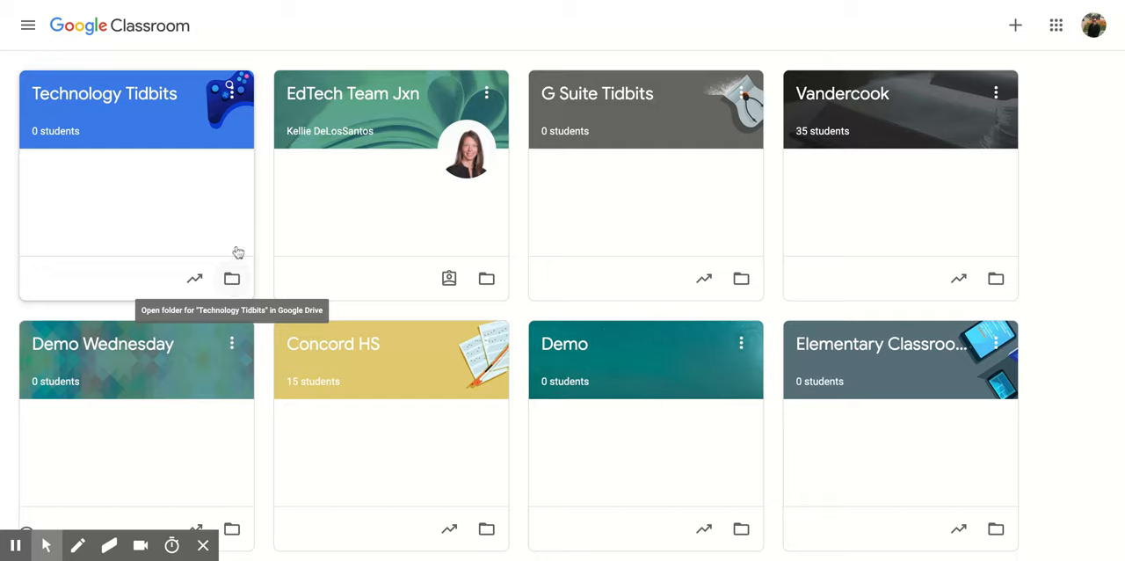
{"action": "mouse_move", "coordinate": [211, 204]}
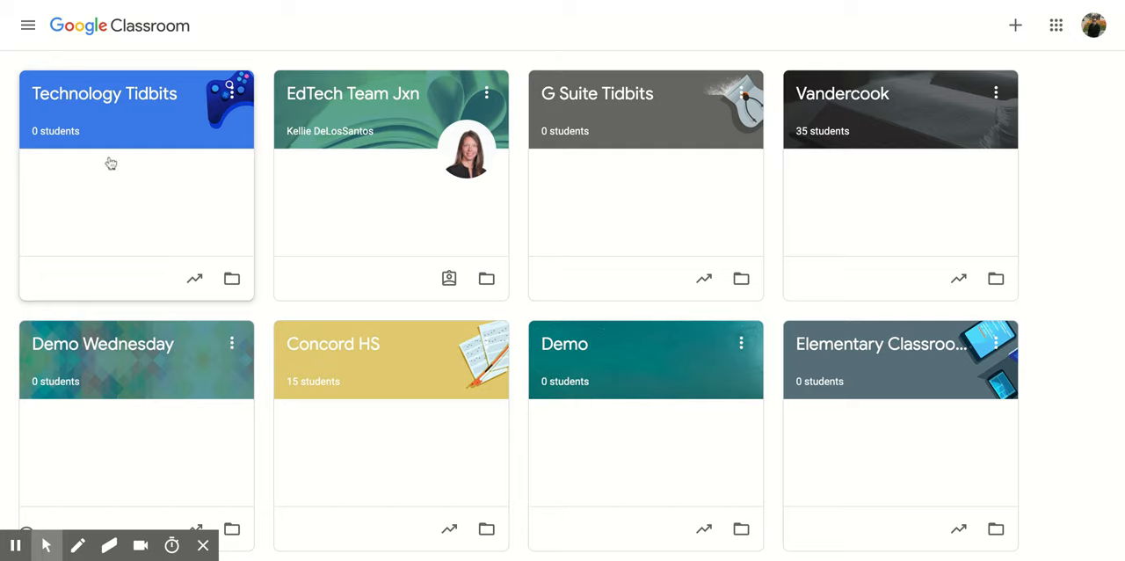
{"action": "mouse_move", "coordinate": [359, 174]}
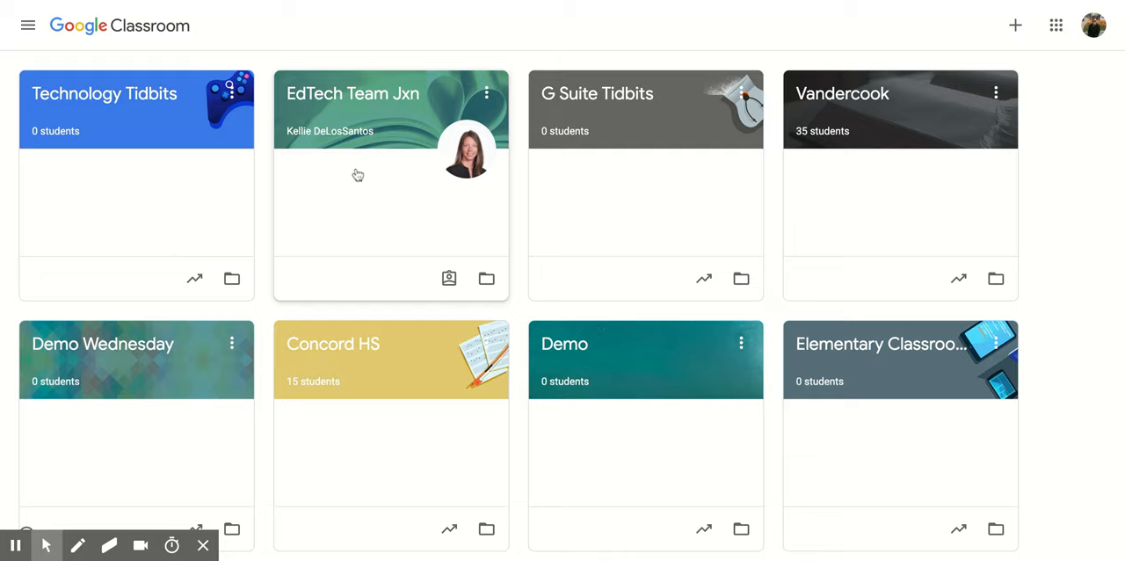
{"action": "mouse_move", "coordinate": [428, 134]}
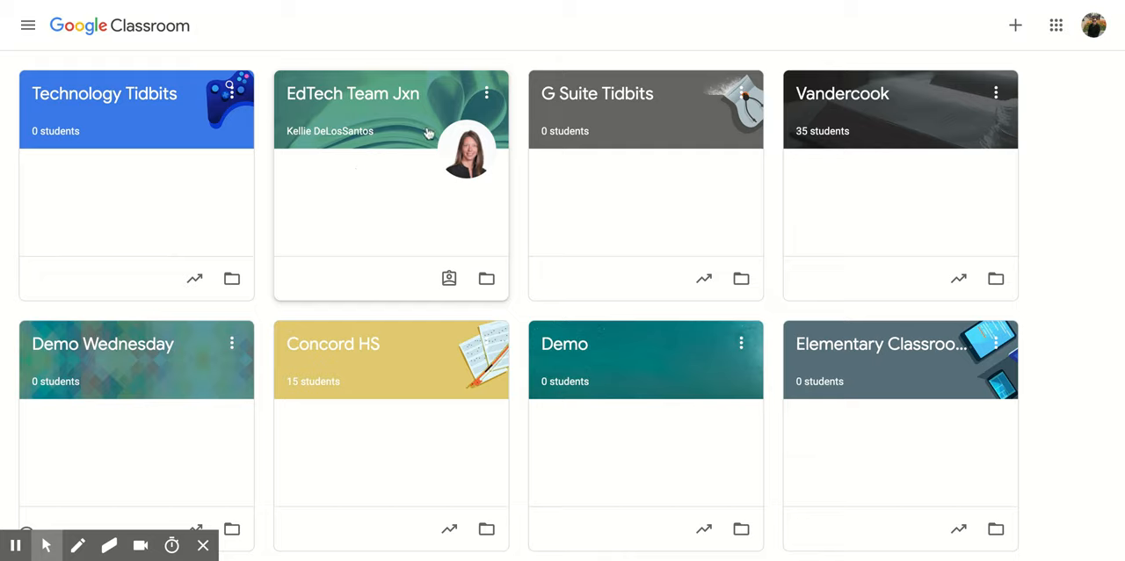
{"action": "mouse_move", "coordinate": [380, 151]}
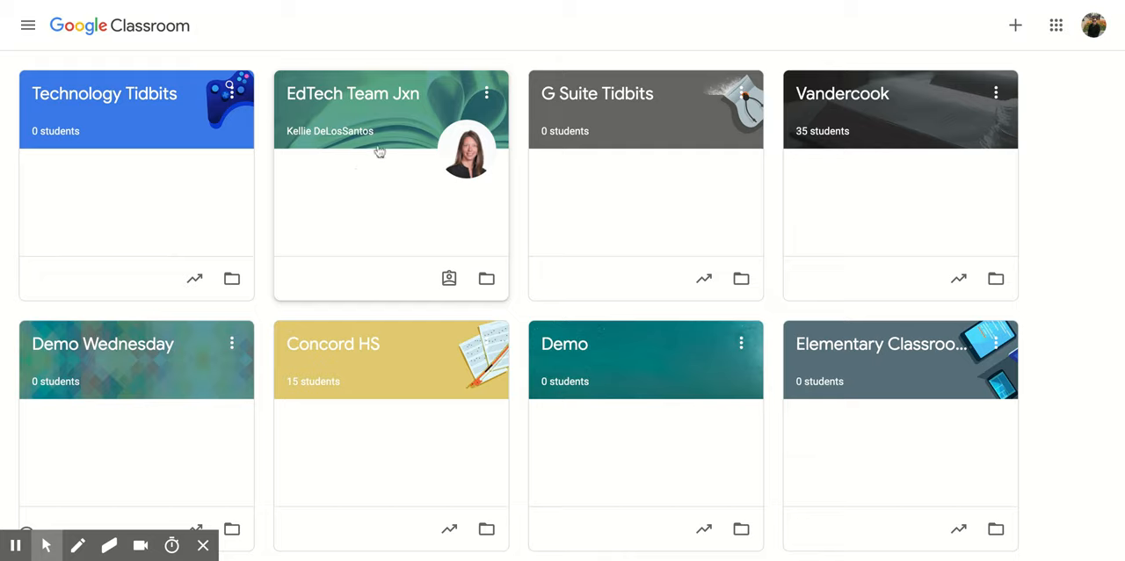
{"action": "mouse_move", "coordinate": [457, 242]}
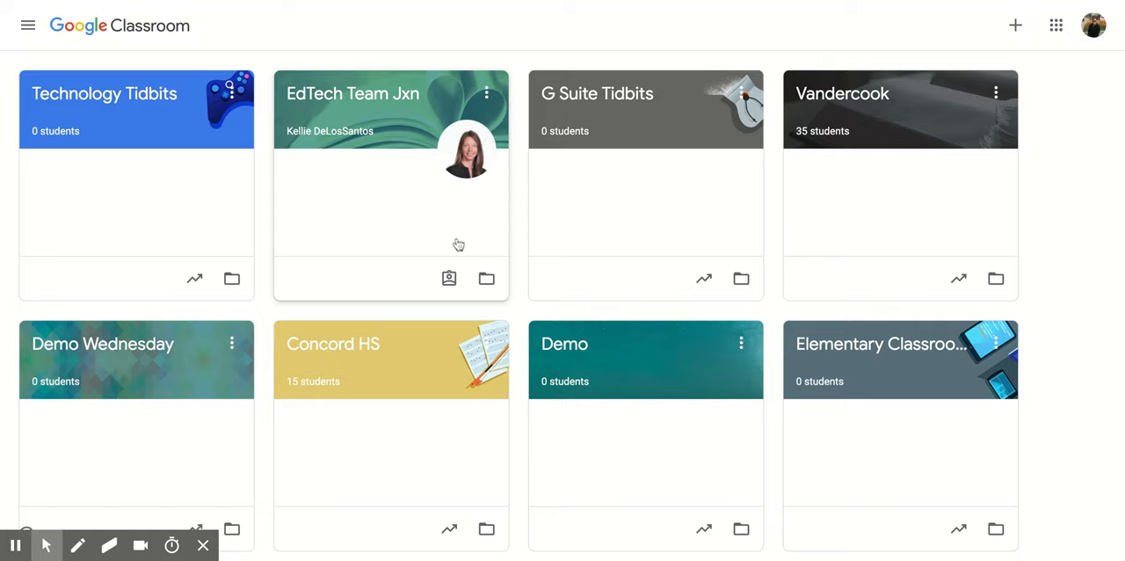
{"action": "mouse_move", "coordinate": [502, 144]}
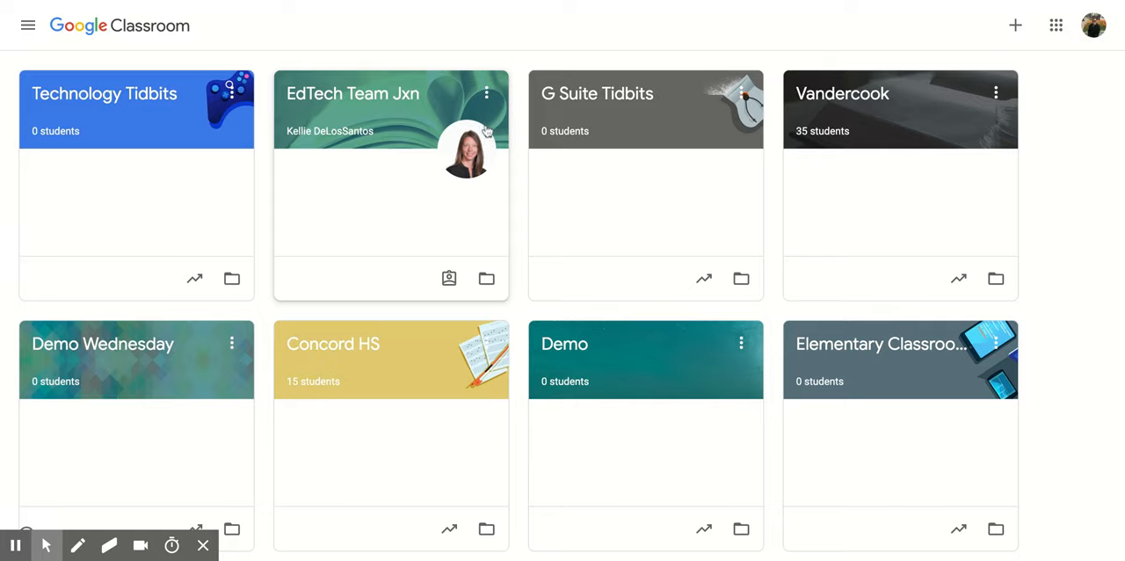
{"action": "mouse_move", "coordinate": [343, 144]}
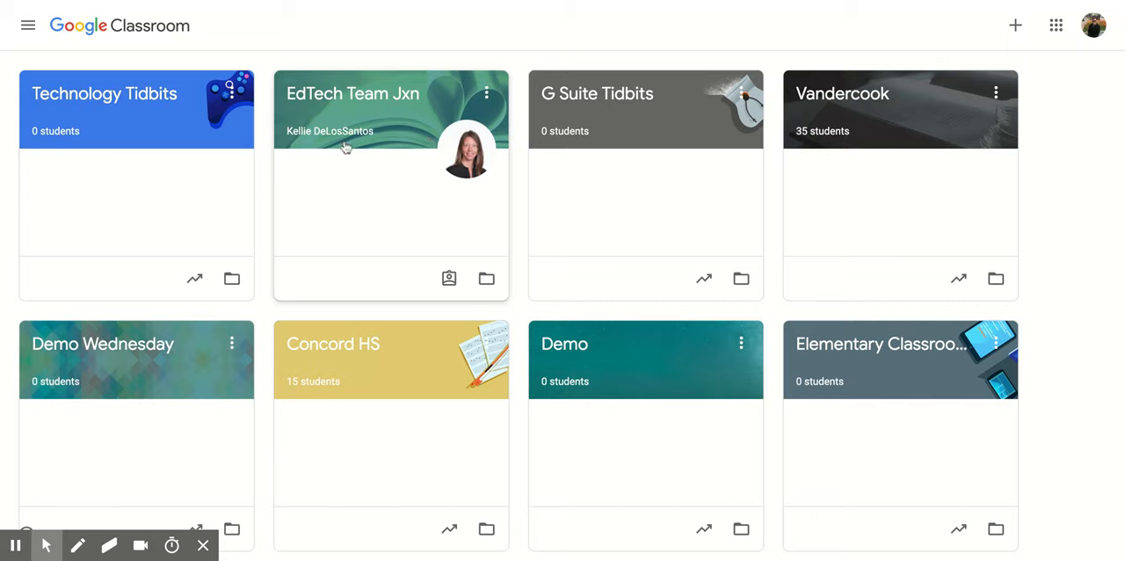
{"action": "mouse_move", "coordinate": [448, 171]}
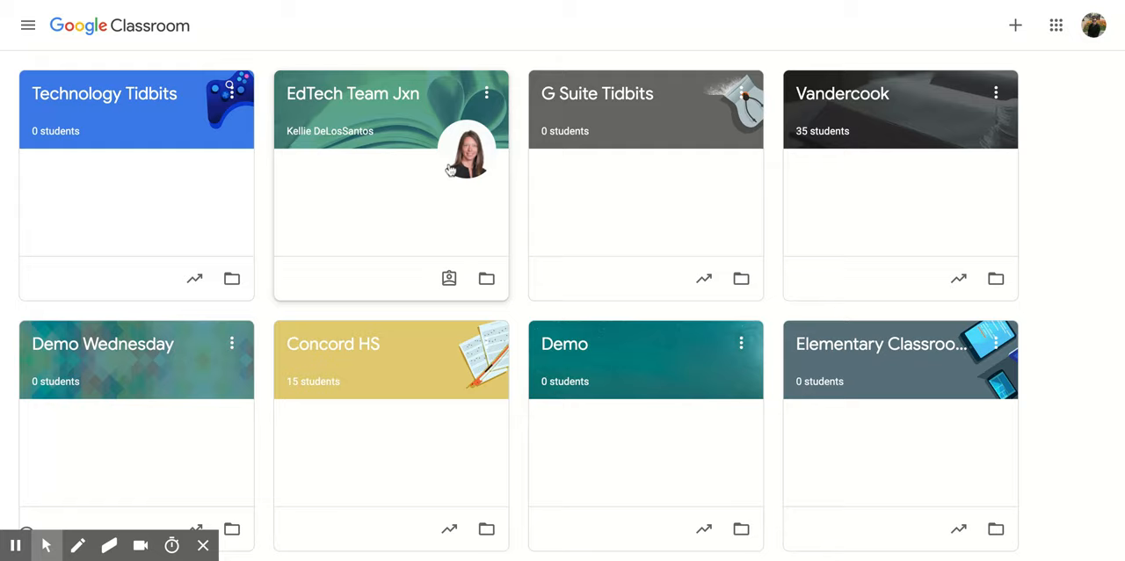
{"action": "mouse_move", "coordinate": [467, 207]}
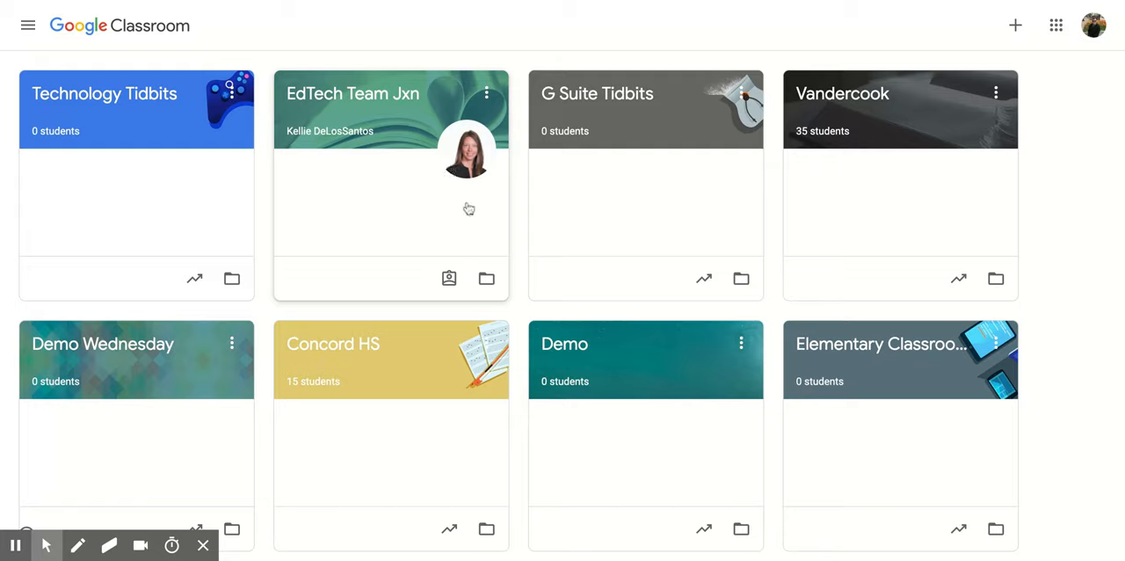
{"action": "mouse_move", "coordinate": [450, 278]}
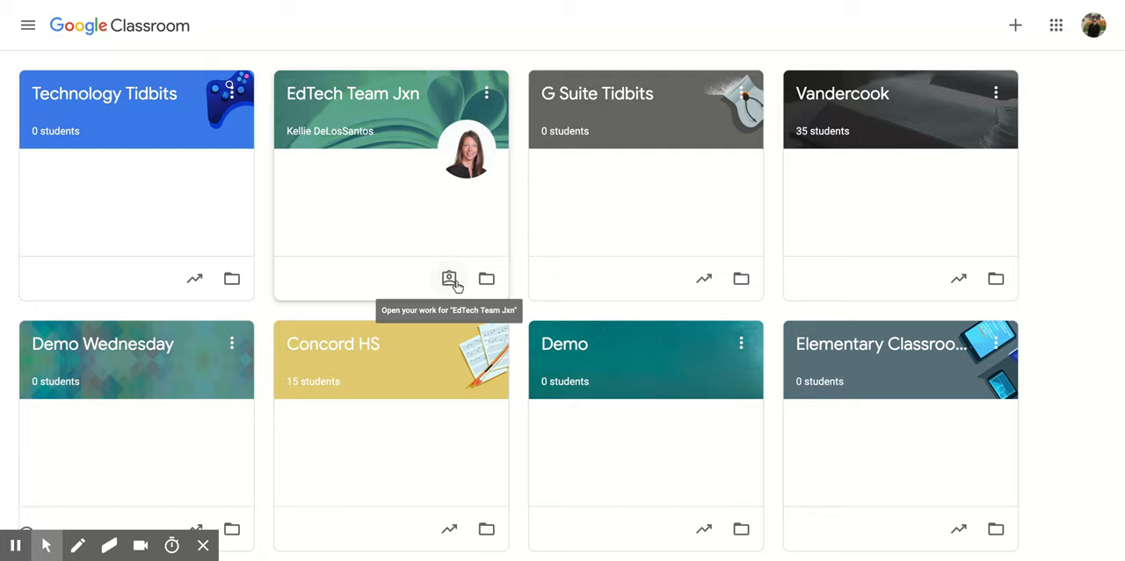
{"action": "mouse_move", "coordinate": [485, 280]}
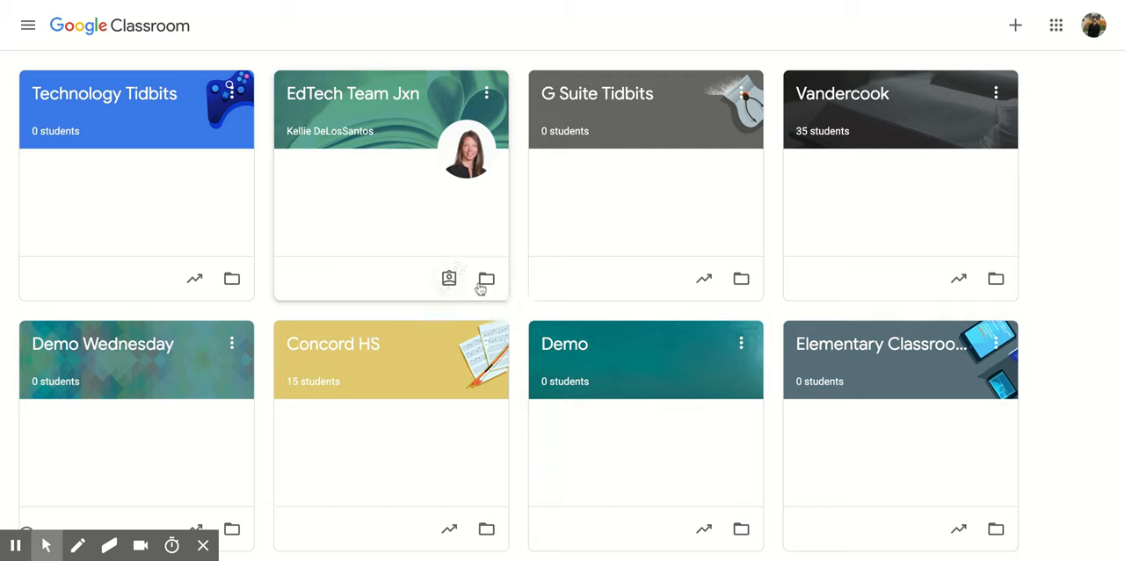
{"action": "mouse_move", "coordinate": [485, 278]}
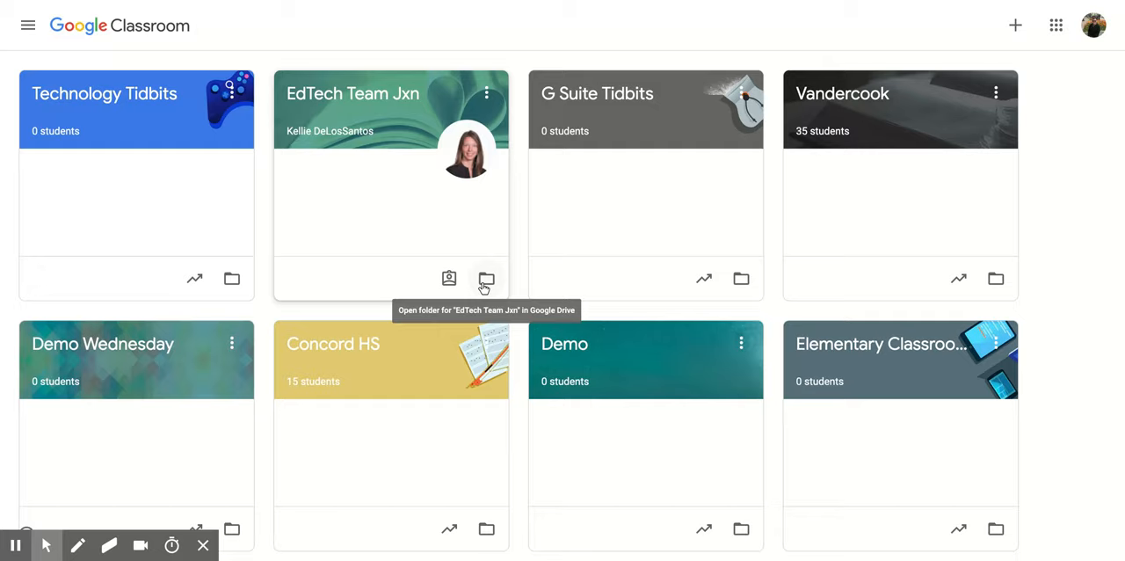
{"action": "mouse_move", "coordinate": [517, 221]}
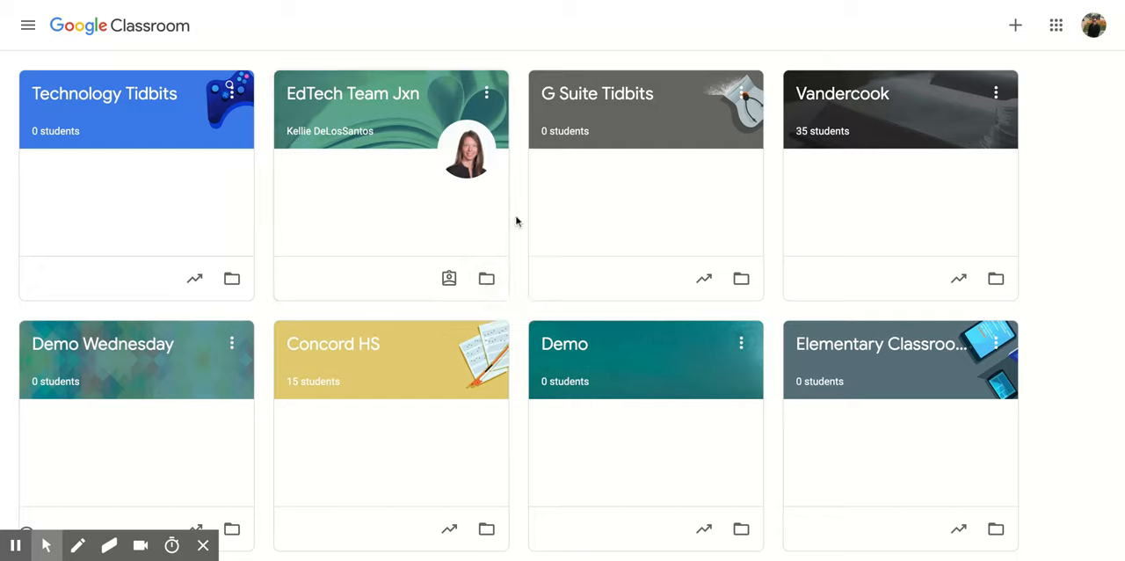